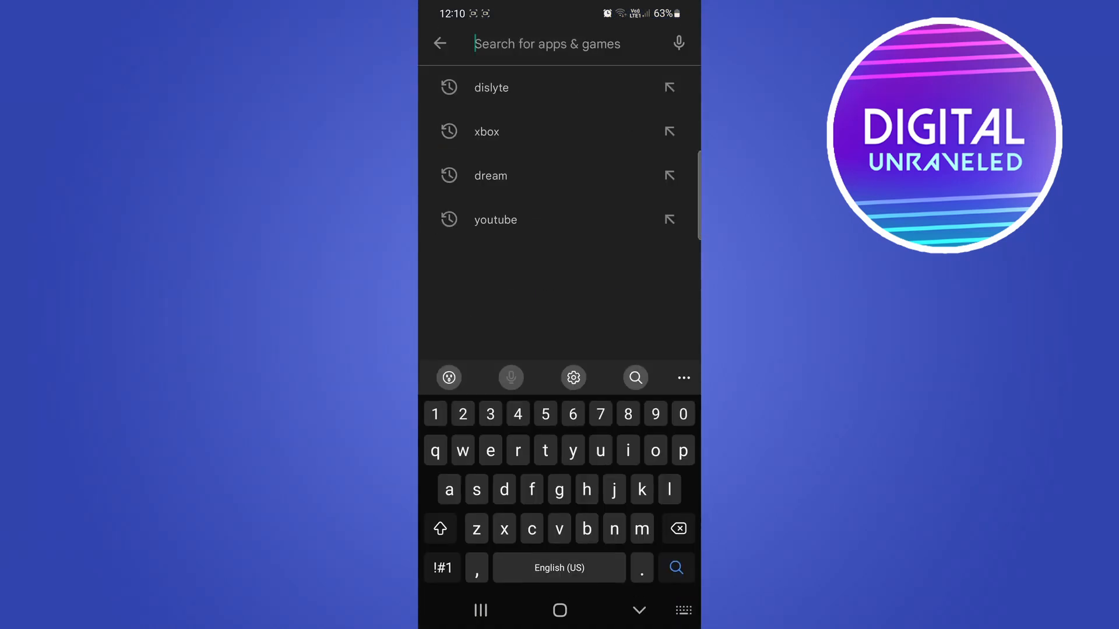
# Step: Search the Play Store for 'dream', listing Dream by WOMBO first
pyautogui.click(491, 175)
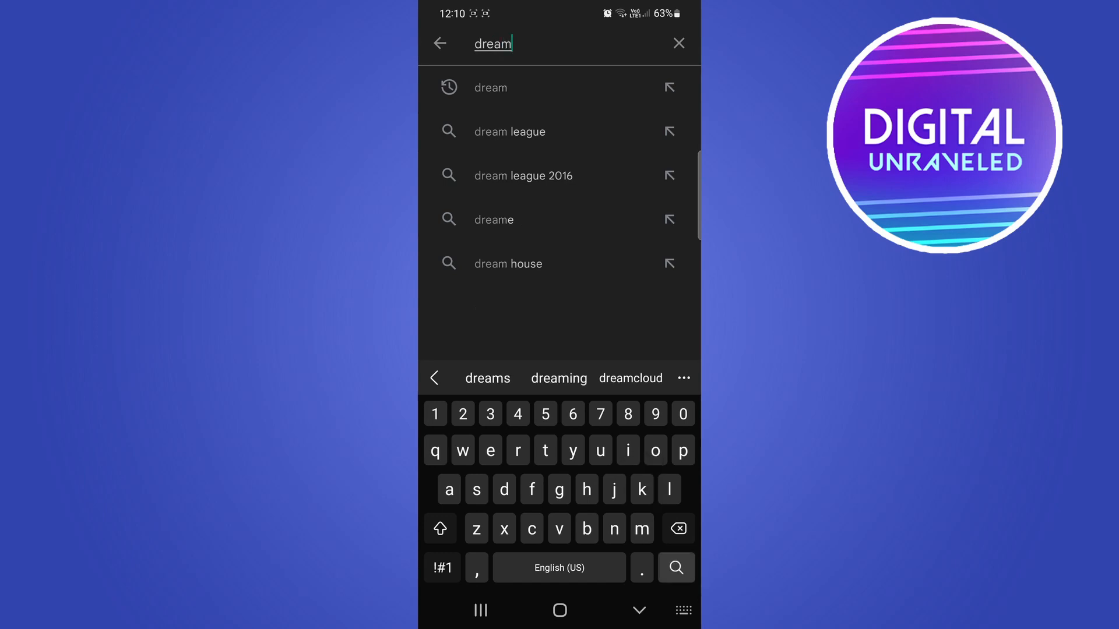
pyautogui.click(675, 567)
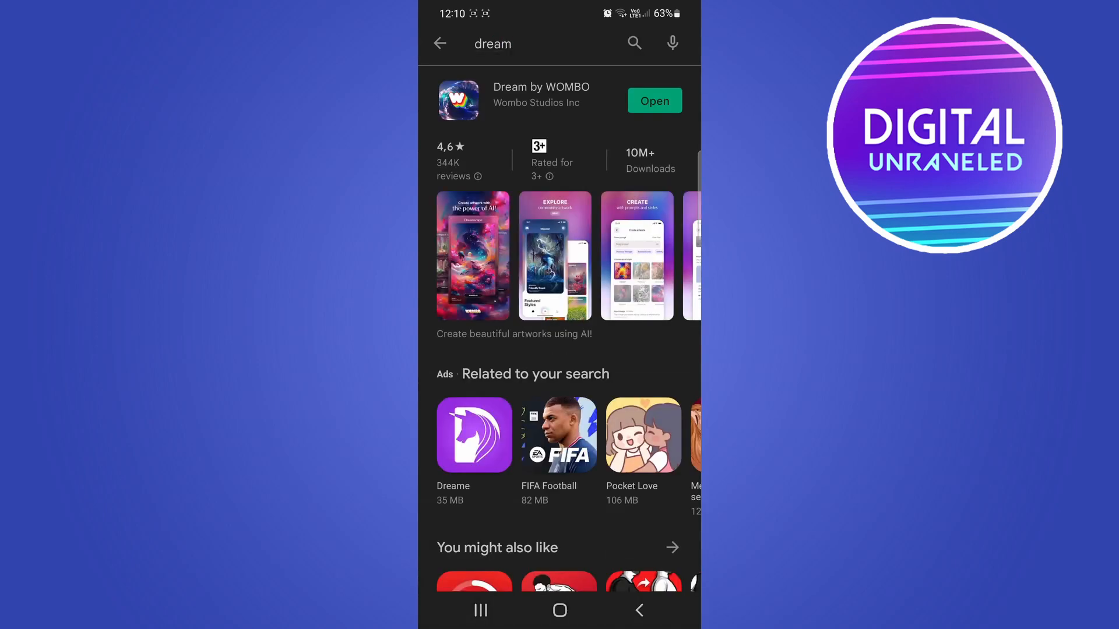
# Step: View the Dream by WOMBO store listing page
pyautogui.click(541, 99)
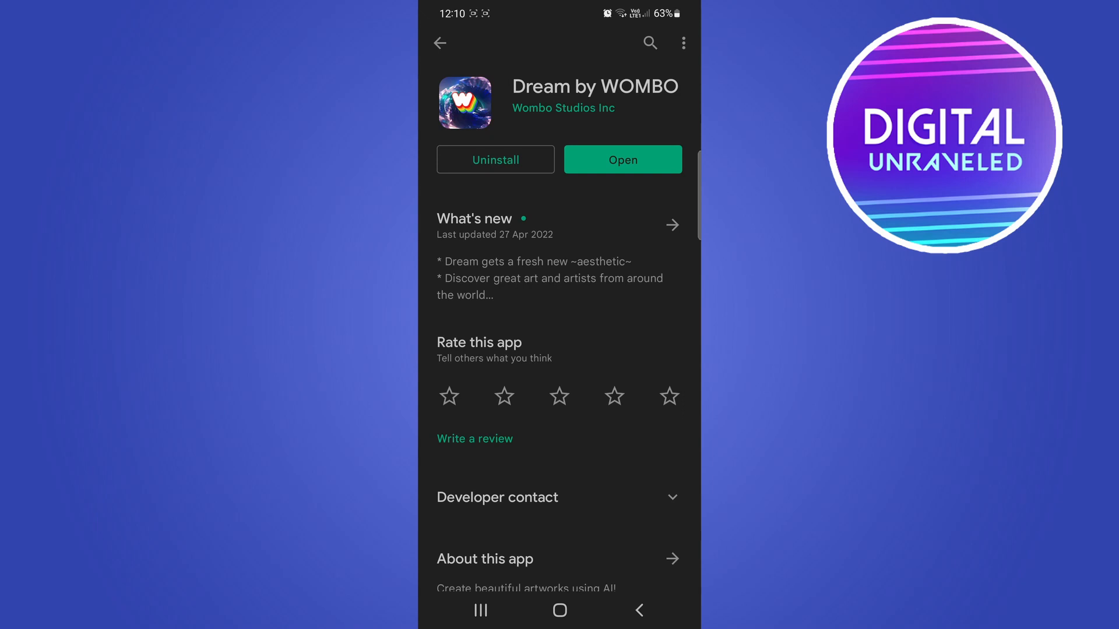
# Step: Launch Dream by WOMBO and continue via Try it out to its Discover feed
pyautogui.click(622, 159)
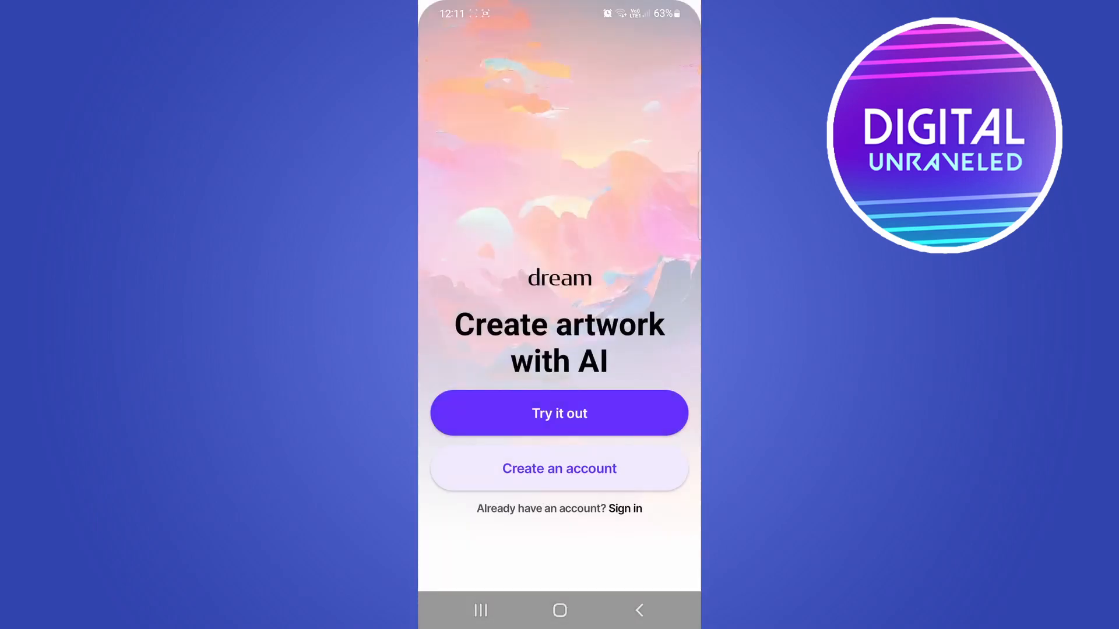
pyautogui.click(559, 412)
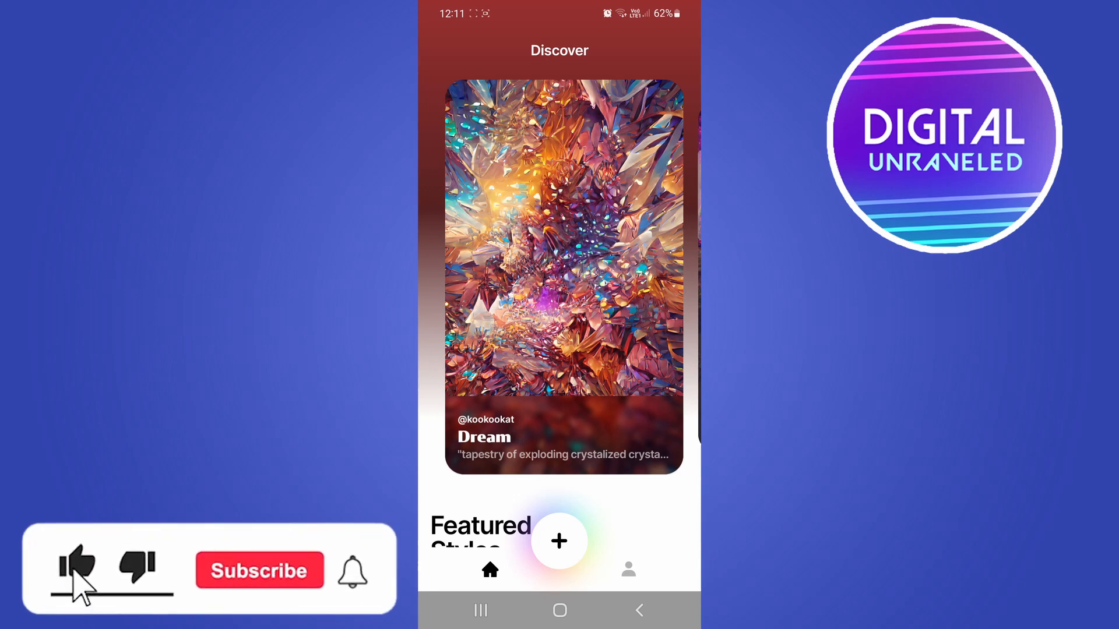
pyautogui.click(258, 570)
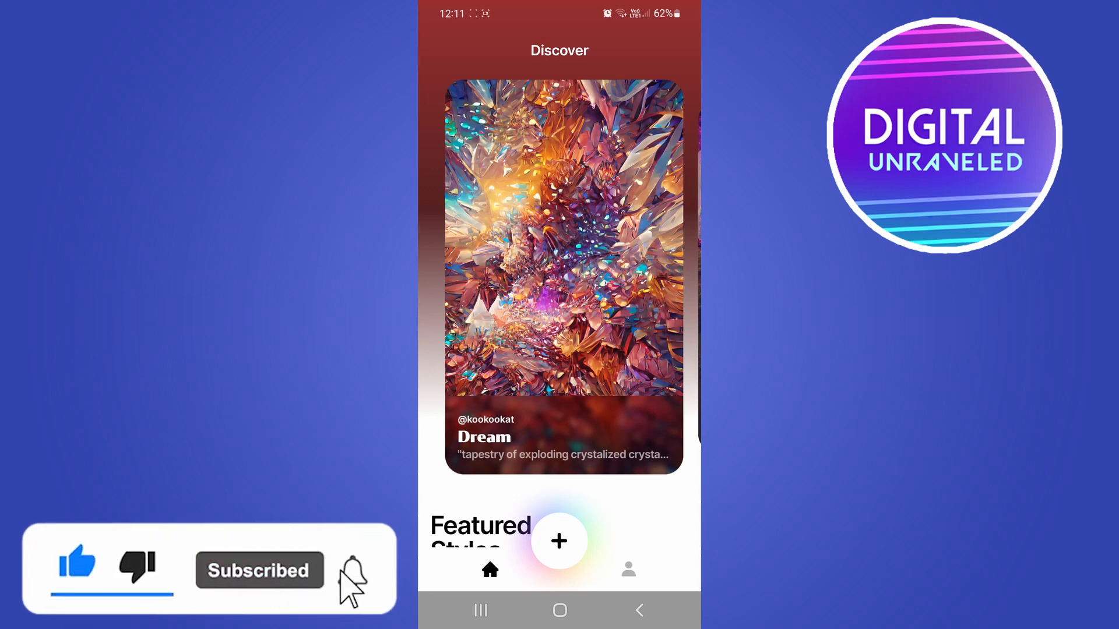
pyautogui.click(350, 570)
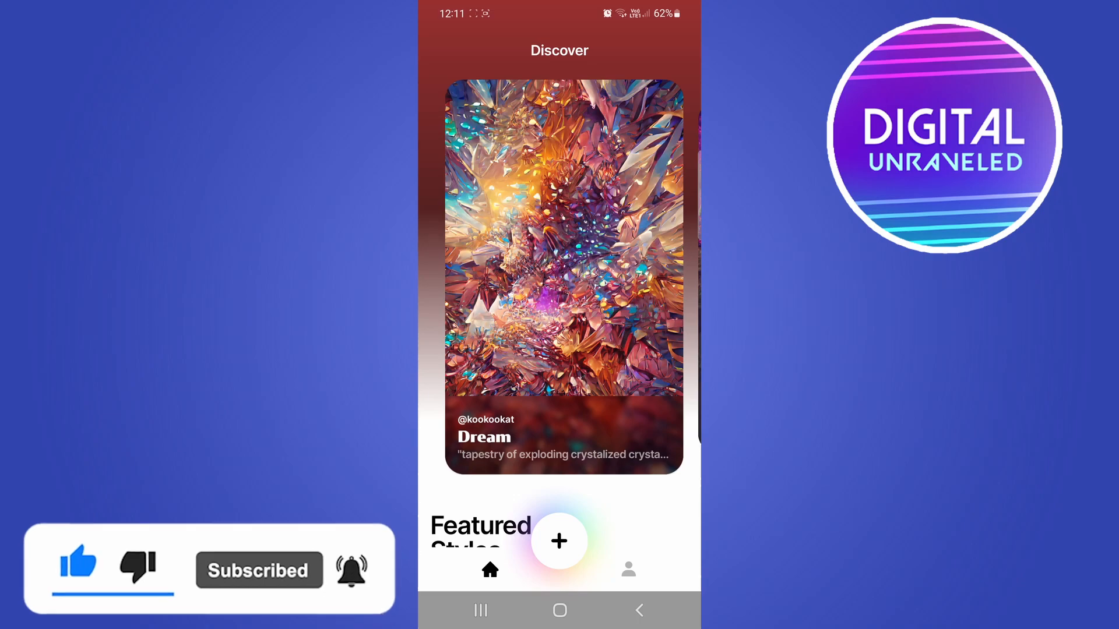